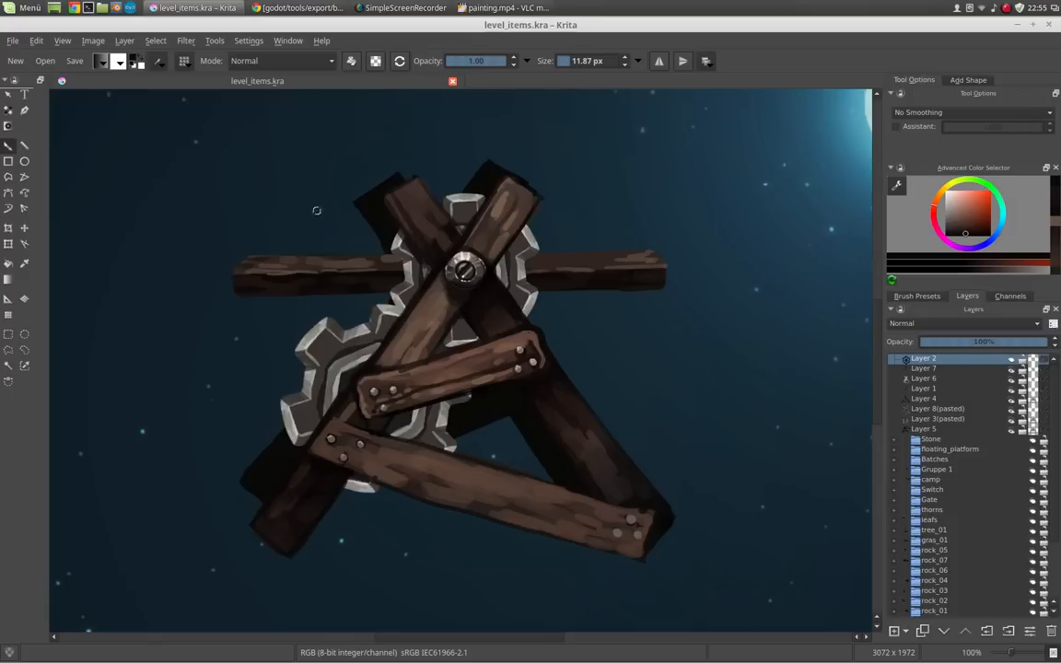
{"action": "mouse_move", "coordinate": [527, 249]}
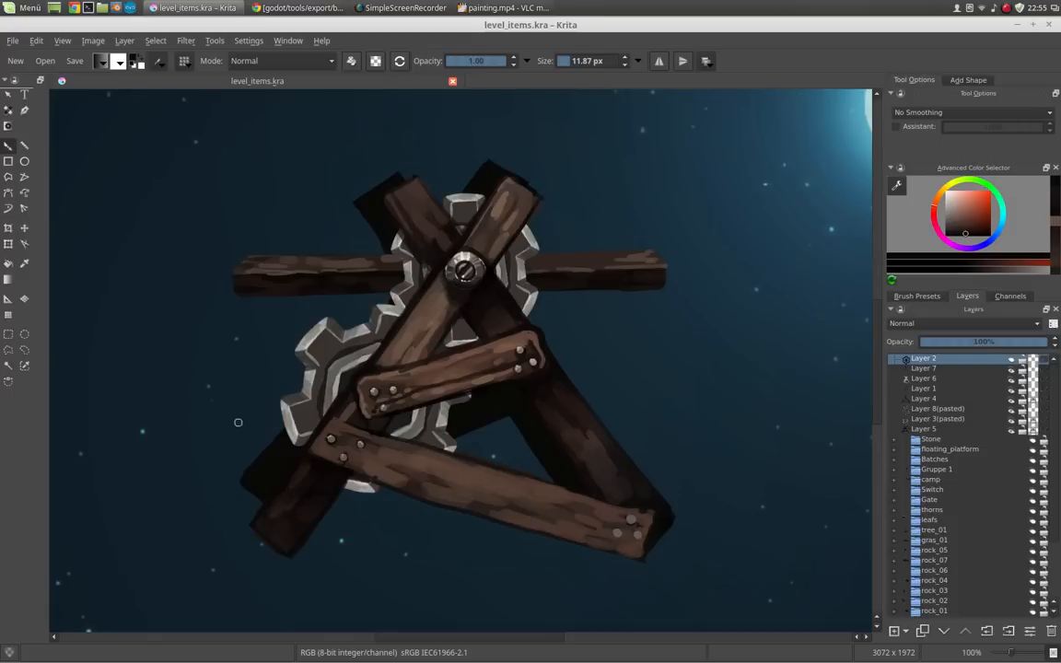
{"action": "mouse_move", "coordinate": [722, 440]}
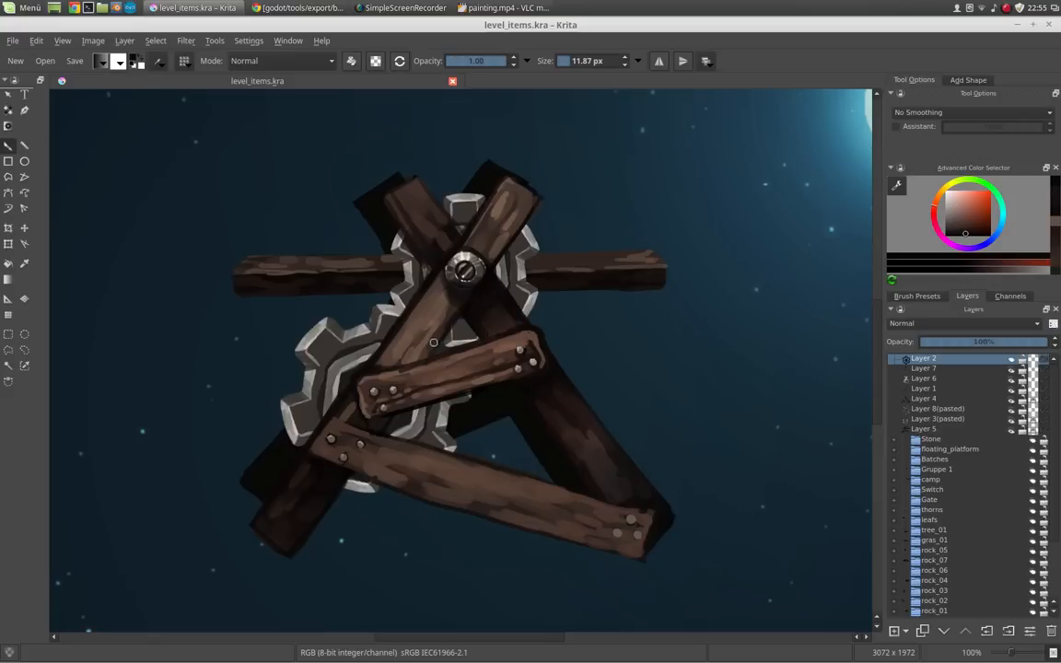
{"action": "mouse_move", "coordinate": [376, 277]}
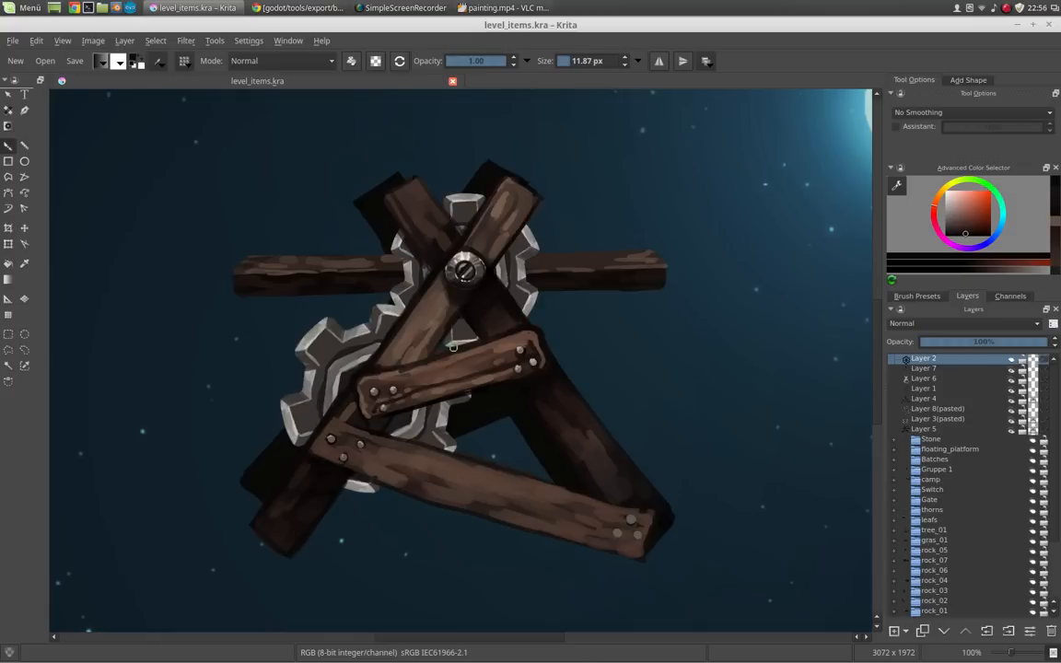
{"action": "mouse_move", "coordinate": [324, 276]}
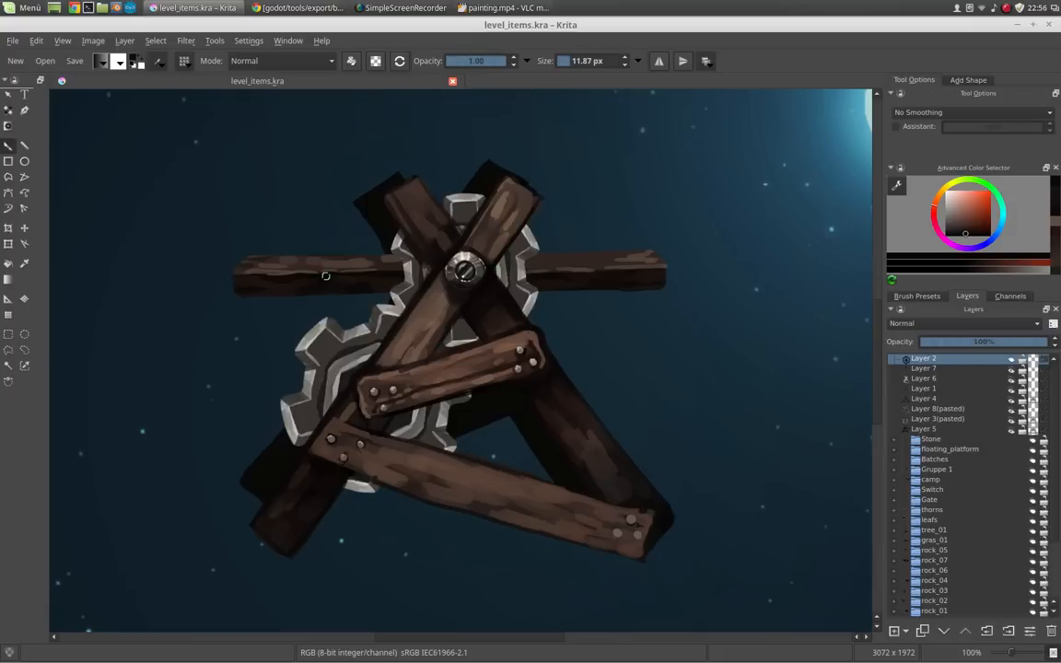
{"action": "mouse_move", "coordinate": [517, 154]}
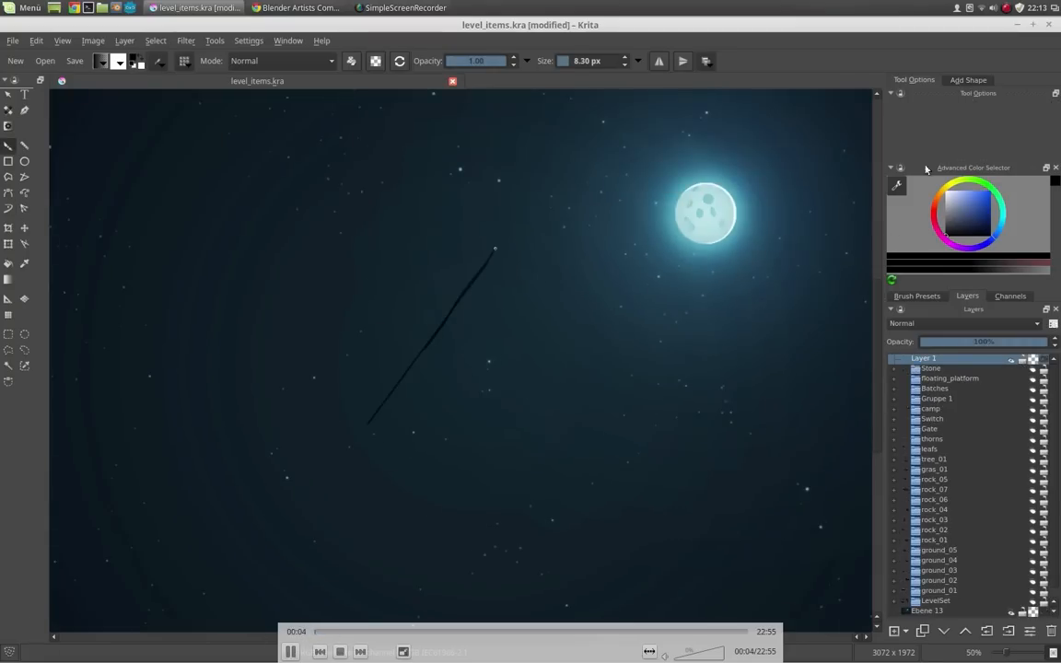
- Sketch the plank outlines: the long left plank, the crossing top plank and the planks closing the triangle
{"action": "left_click_drag", "start_coordinate": [494, 248], "coordinate": [365, 442]}
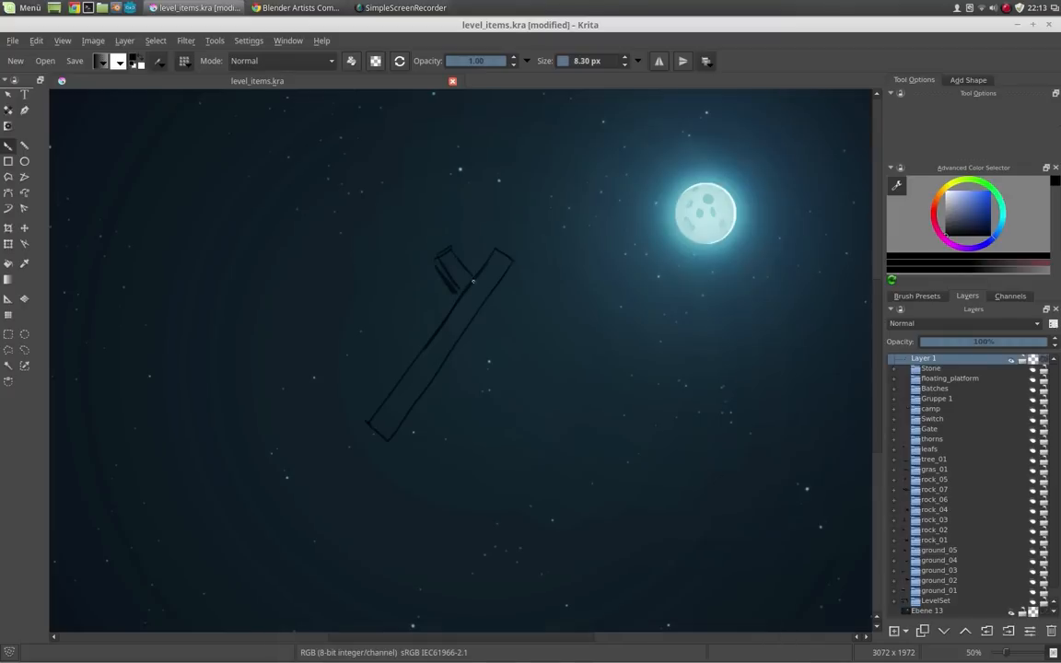
{"action": "left_click_drag", "start_coordinate": [475, 283], "coordinate": [589, 432]}
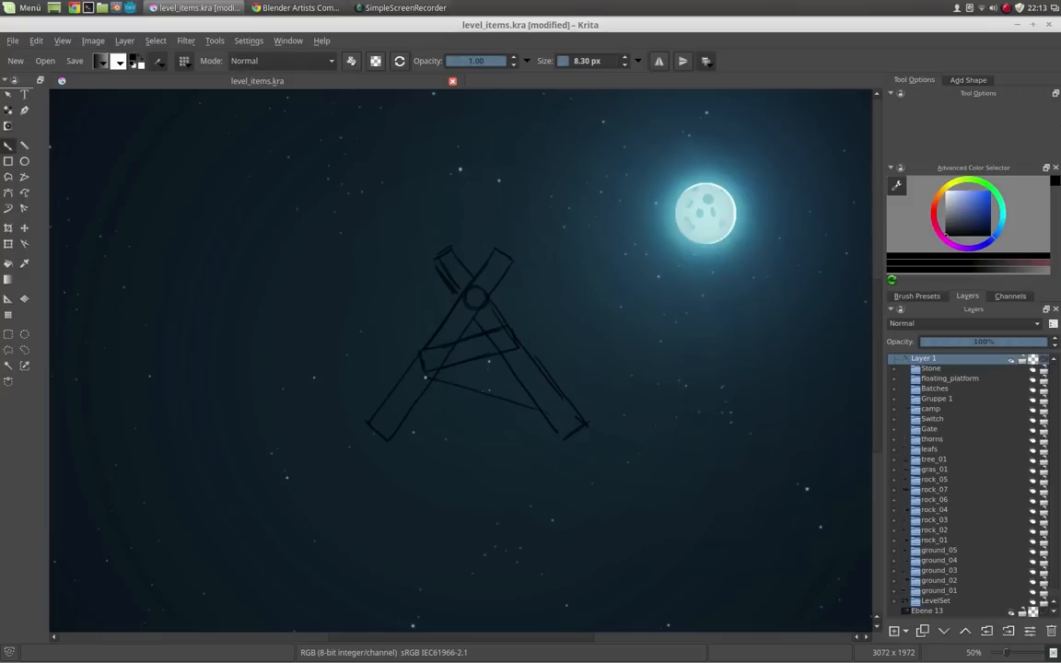
{"action": "left_click_drag", "start_coordinate": [423, 377], "coordinate": [563, 438]}
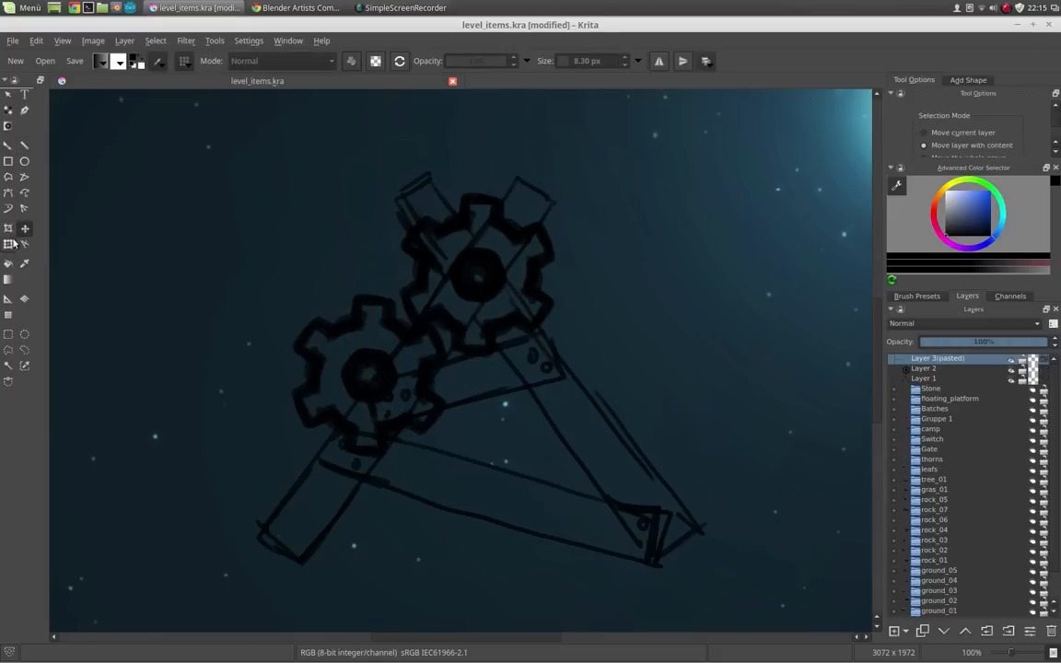
- Hide the gear sketch layer so only the plank triangle outline with bolt marks shows
{"action": "left_click", "coordinate": [24, 229]}
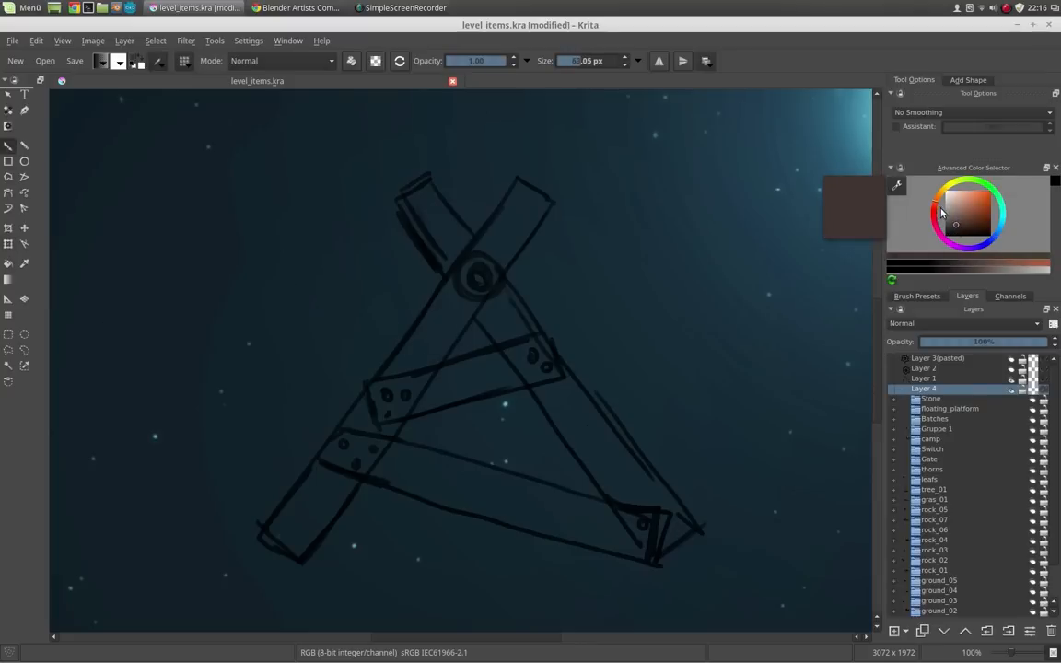
- Fill the left, right diagonal, middle cross and bottom planks with flat dark brown
{"action": "left_click_drag", "start_coordinate": [477, 276], "coordinate": [365, 408]}
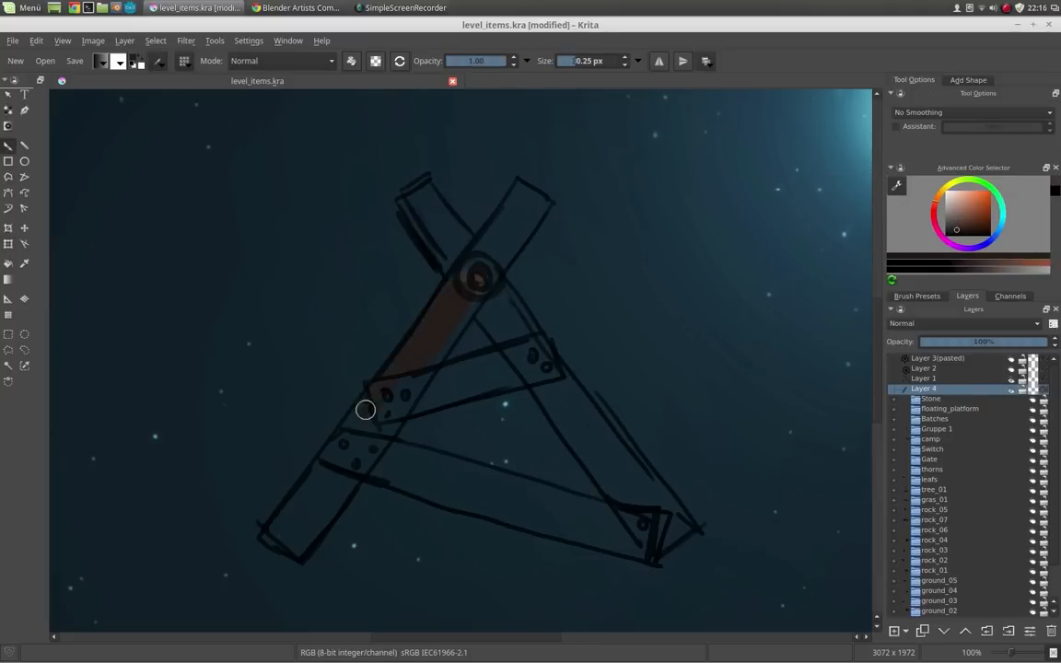
{"action": "left_click_drag", "start_coordinate": [365, 409], "coordinate": [339, 499]}
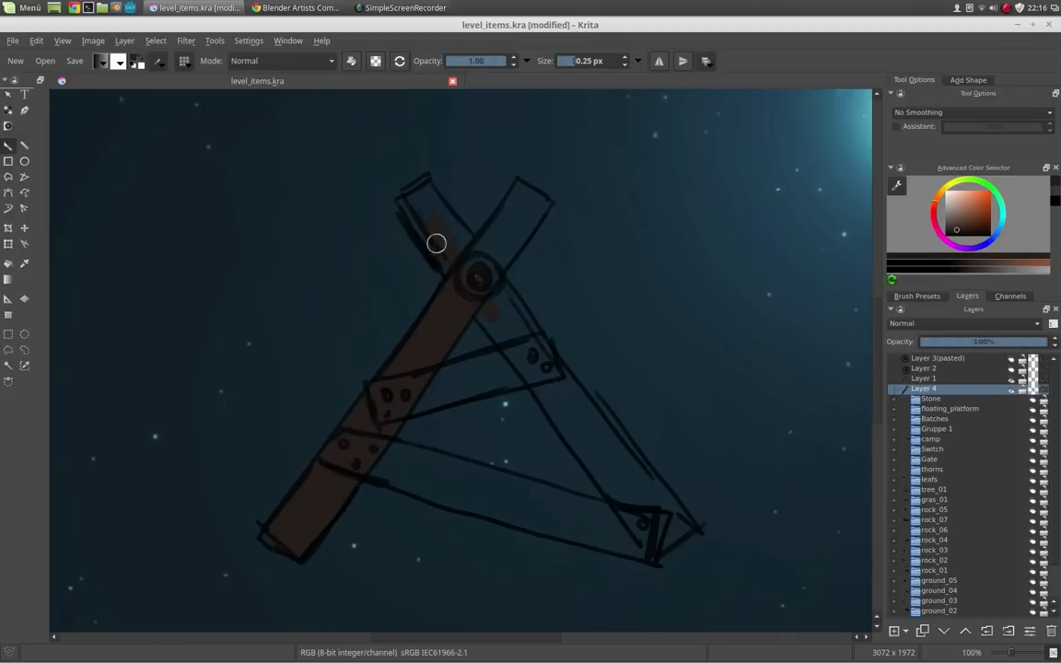
{"action": "left_click_drag", "start_coordinate": [435, 243], "coordinate": [461, 295]}
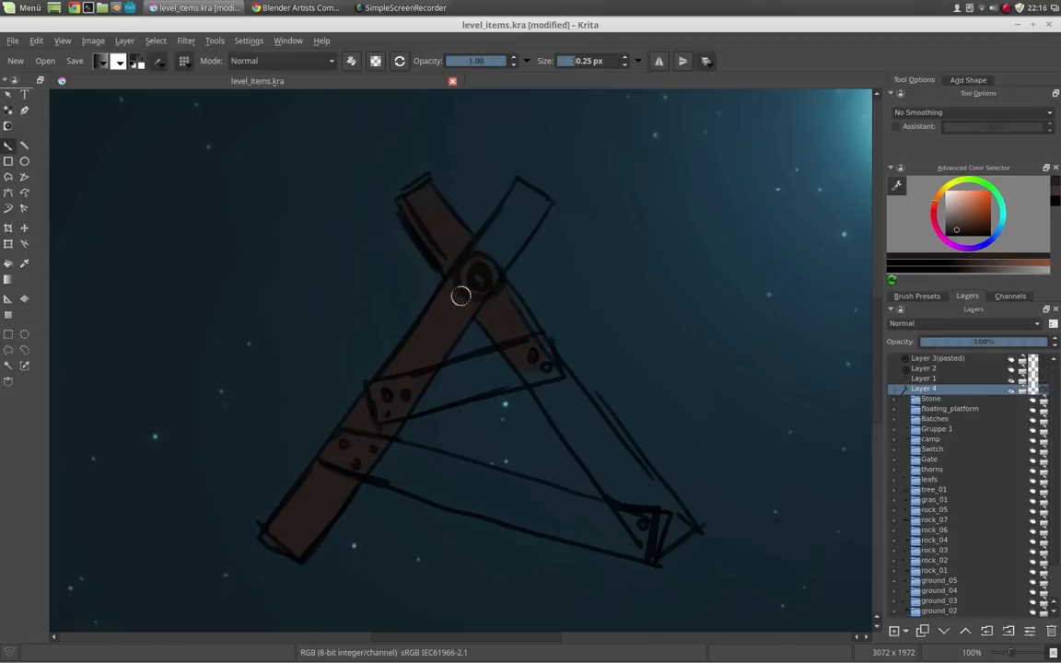
{"action": "left_click_drag", "start_coordinate": [460, 295], "coordinate": [530, 375]}
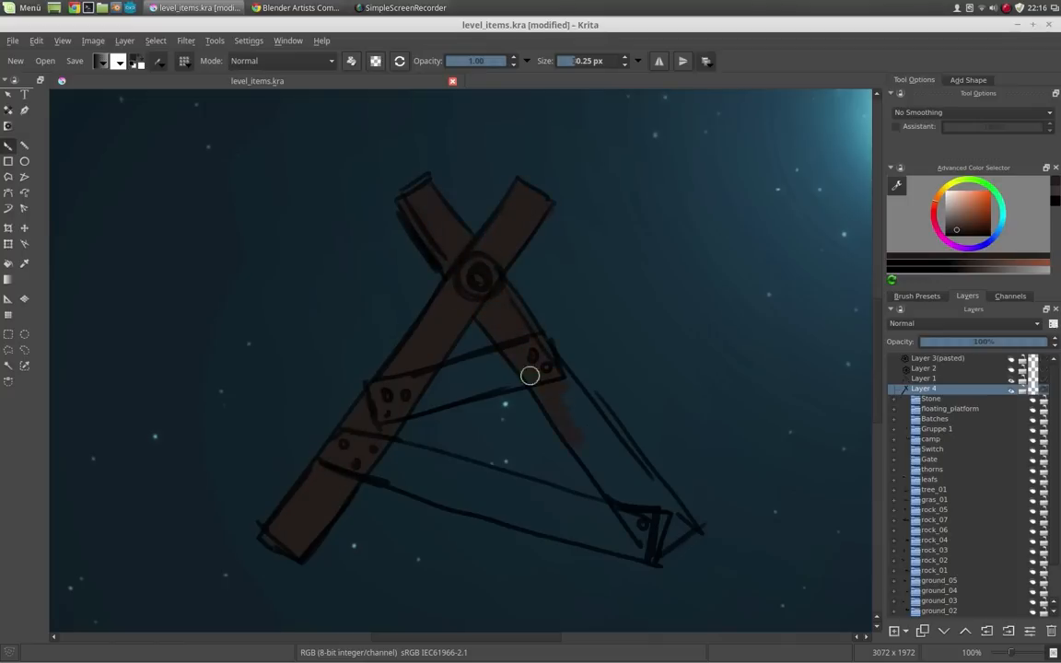
{"action": "left_click_drag", "start_coordinate": [530, 376], "coordinate": [398, 399]}
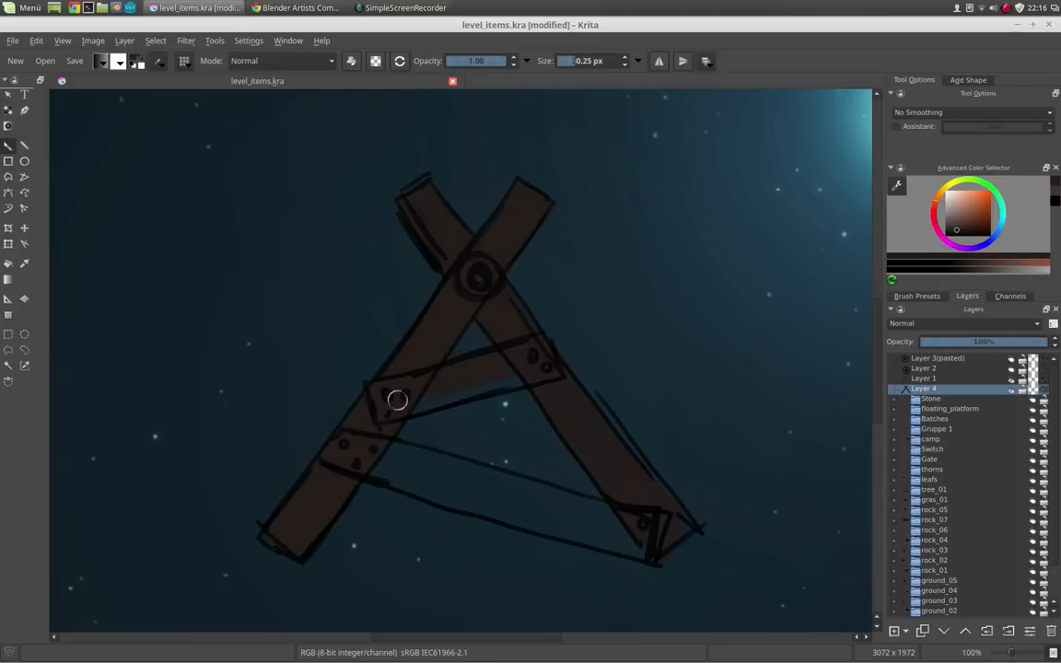
{"action": "left_click_drag", "start_coordinate": [398, 400], "coordinate": [472, 464]}
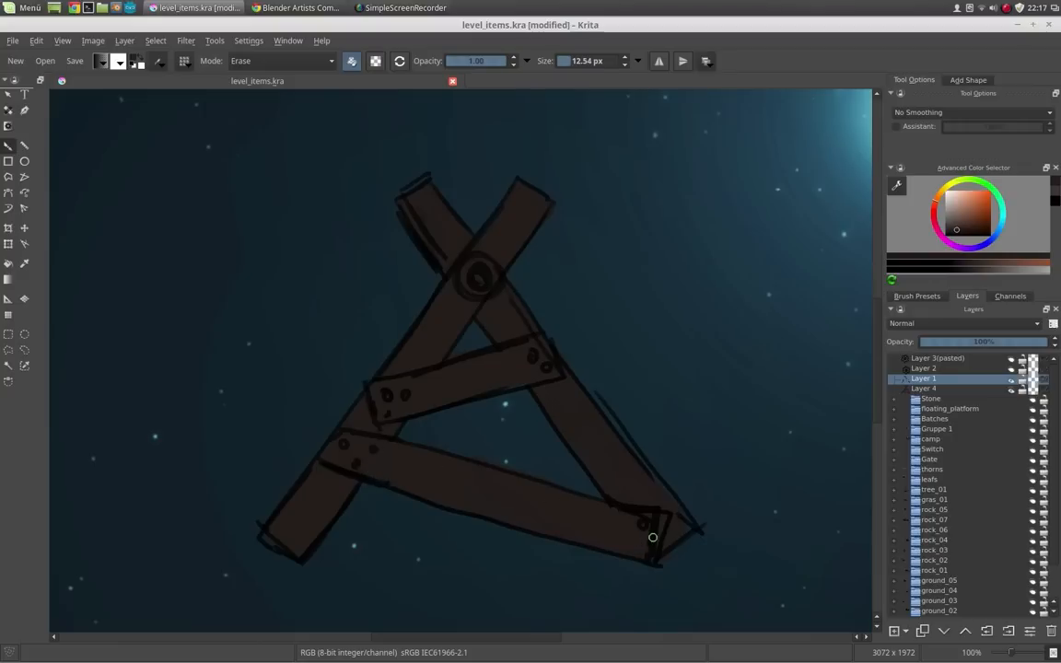
- Switch the brush to Erase mode to remove brown overspill around the plank edges
{"action": "left_click", "coordinate": [925, 386]}
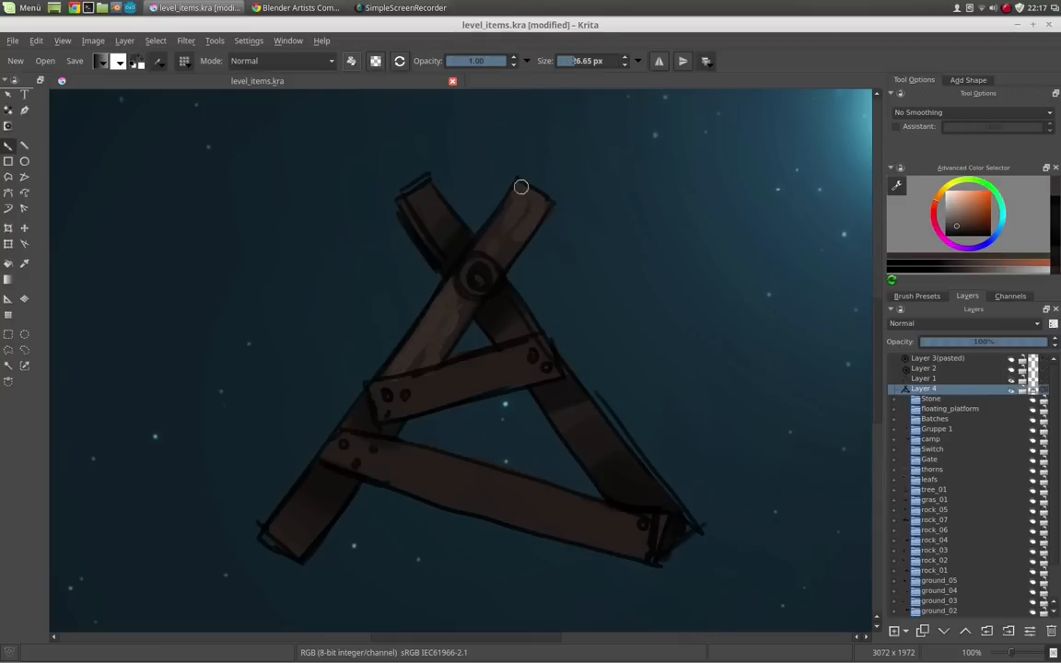
- Add lighter wood tone along the right and bottom planks and a new layer for the next pass
{"action": "left_click_drag", "start_coordinate": [519, 188], "coordinate": [369, 449]}
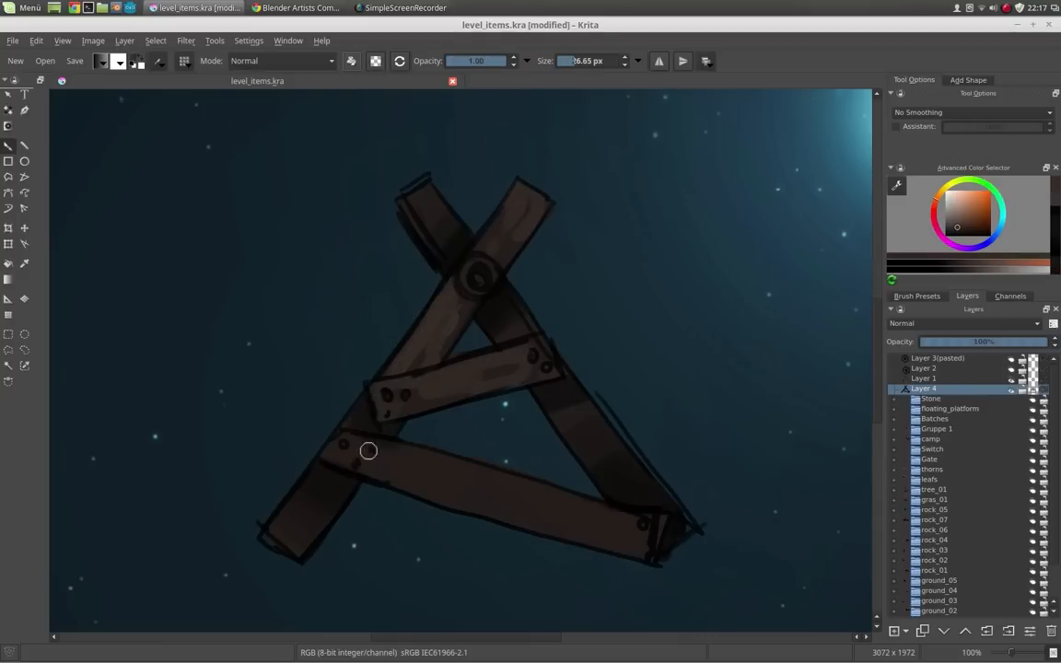
{"action": "left_click_drag", "start_coordinate": [368, 450], "coordinate": [574, 532]}
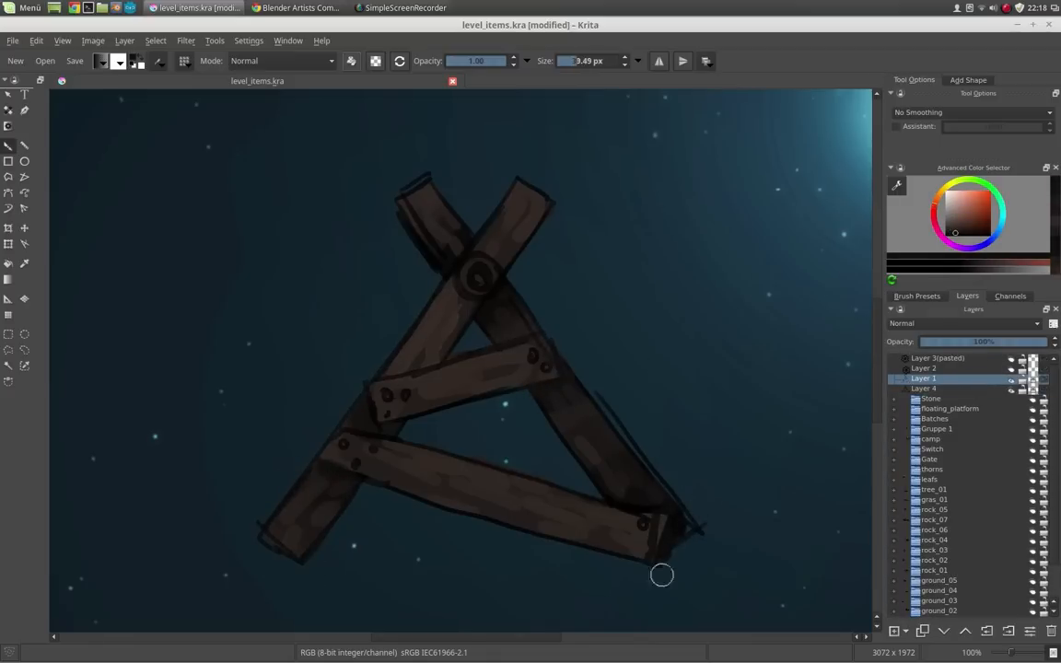
{"action": "mouse_move", "coordinate": [446, 288]}
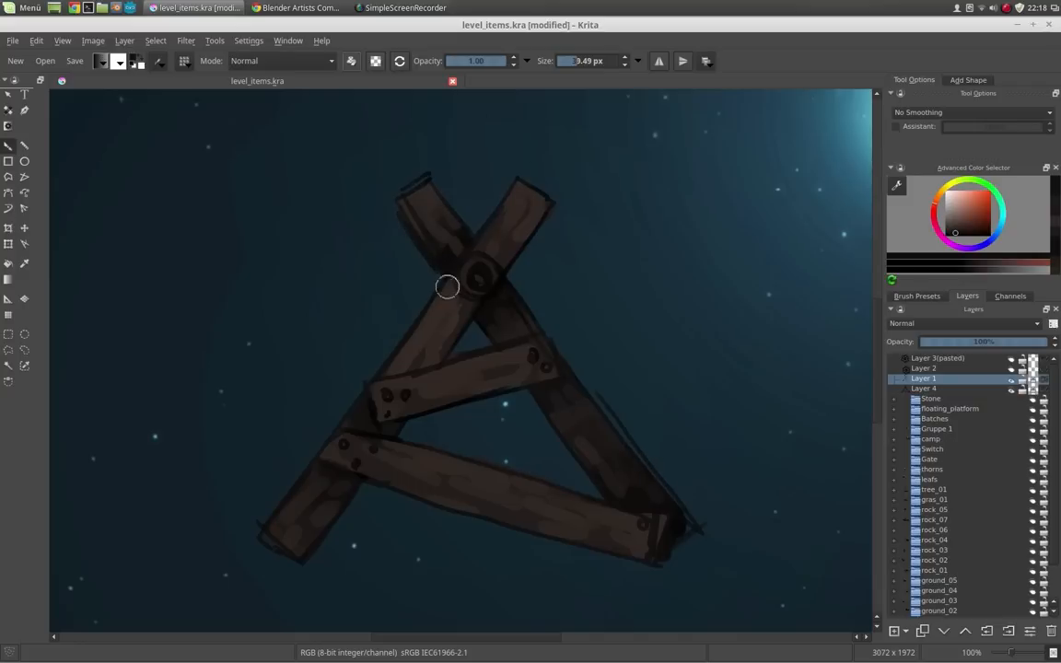
{"action": "left_click", "coordinate": [924, 387]}
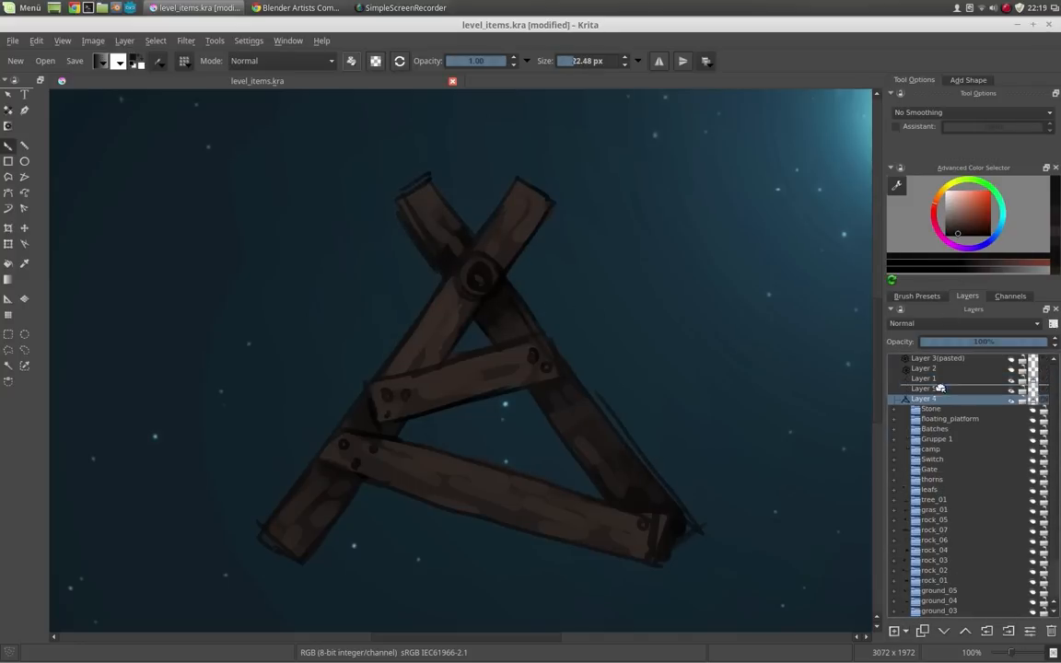
{"action": "left_click", "coordinate": [924, 398]}
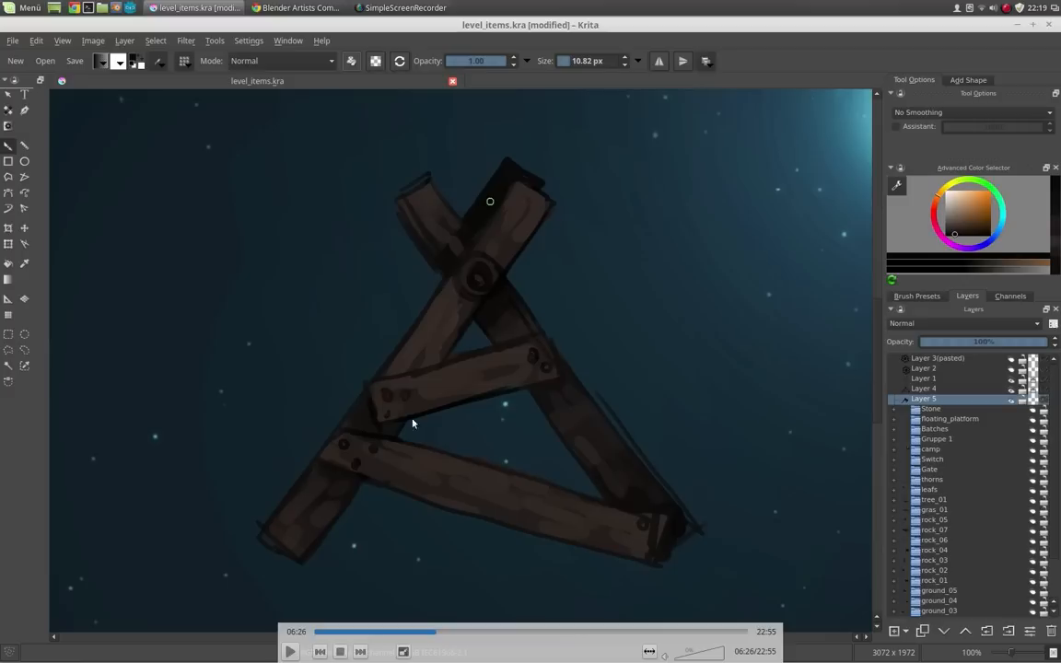
{"action": "mouse_move", "coordinate": [475, 249]}
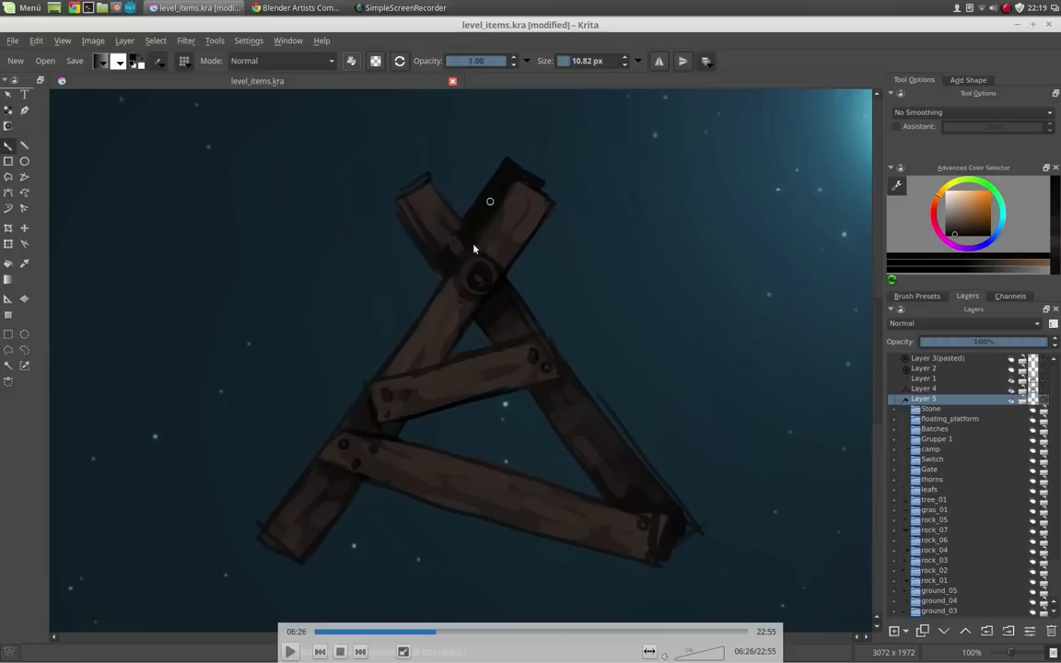
{"action": "mouse_move", "coordinate": [551, 398]}
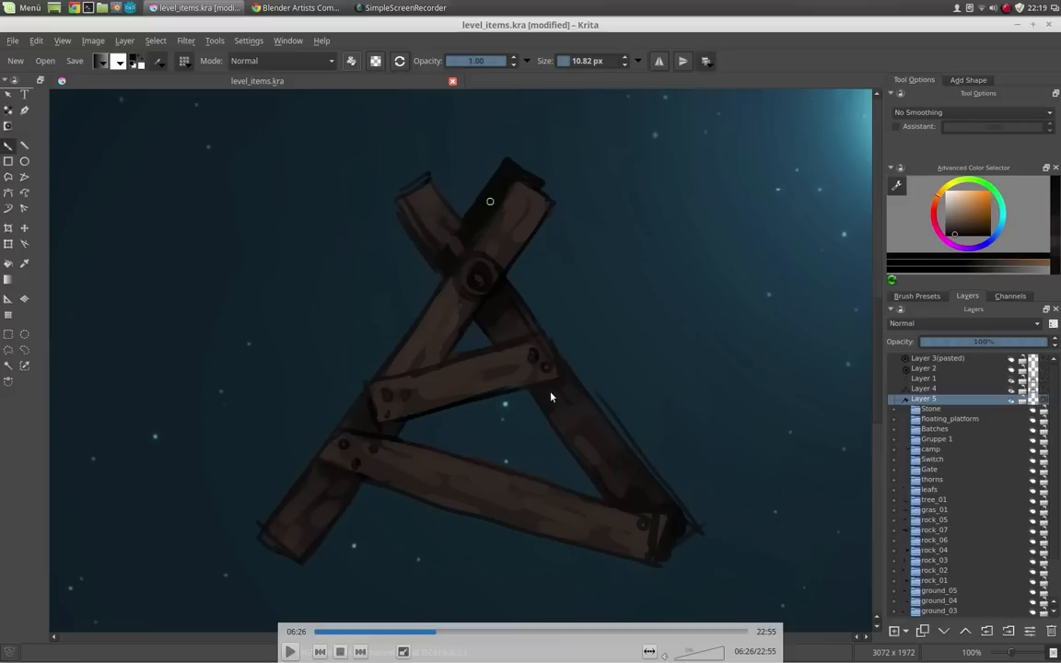
{"action": "mouse_move", "coordinate": [490, 475]}
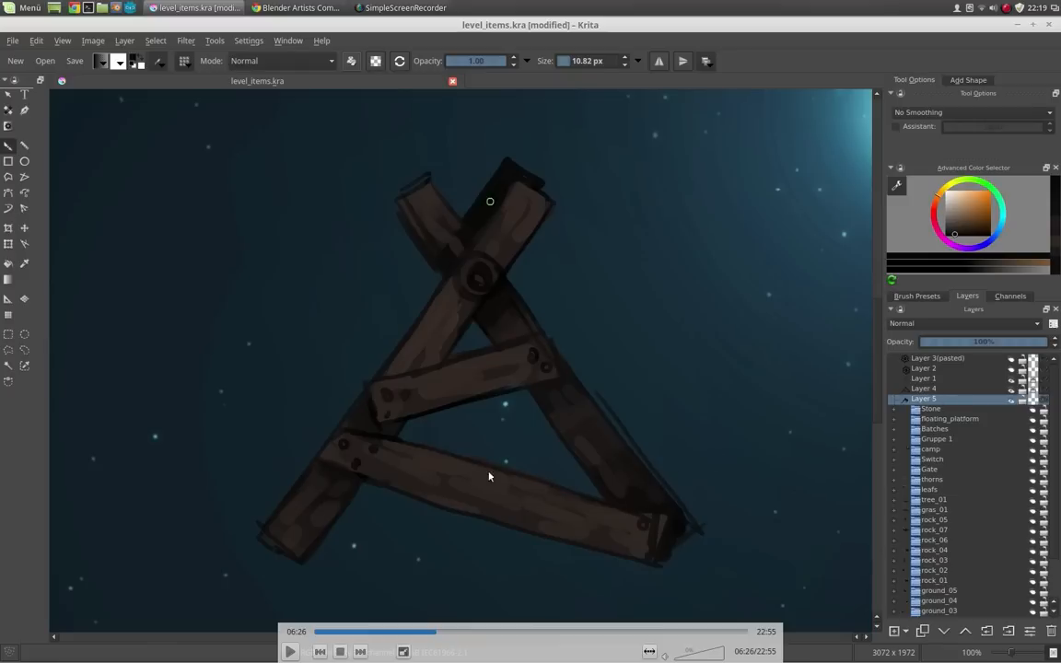
{"action": "mouse_move", "coordinate": [519, 241]}
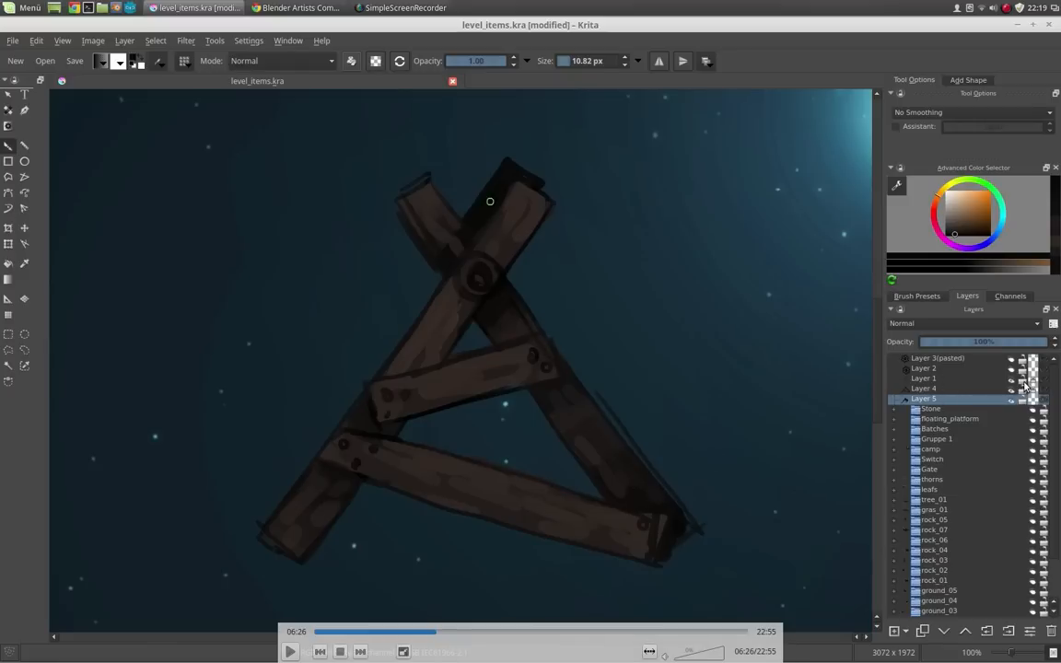
{"action": "mouse_move", "coordinate": [488, 274]}
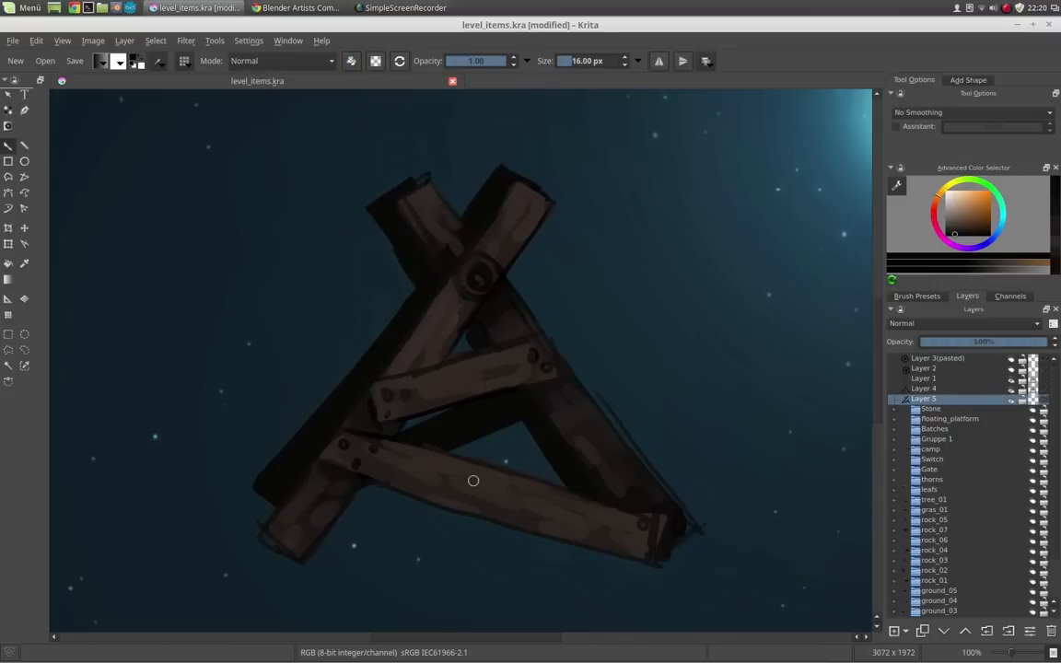
{"action": "left_click", "coordinate": [924, 387]}
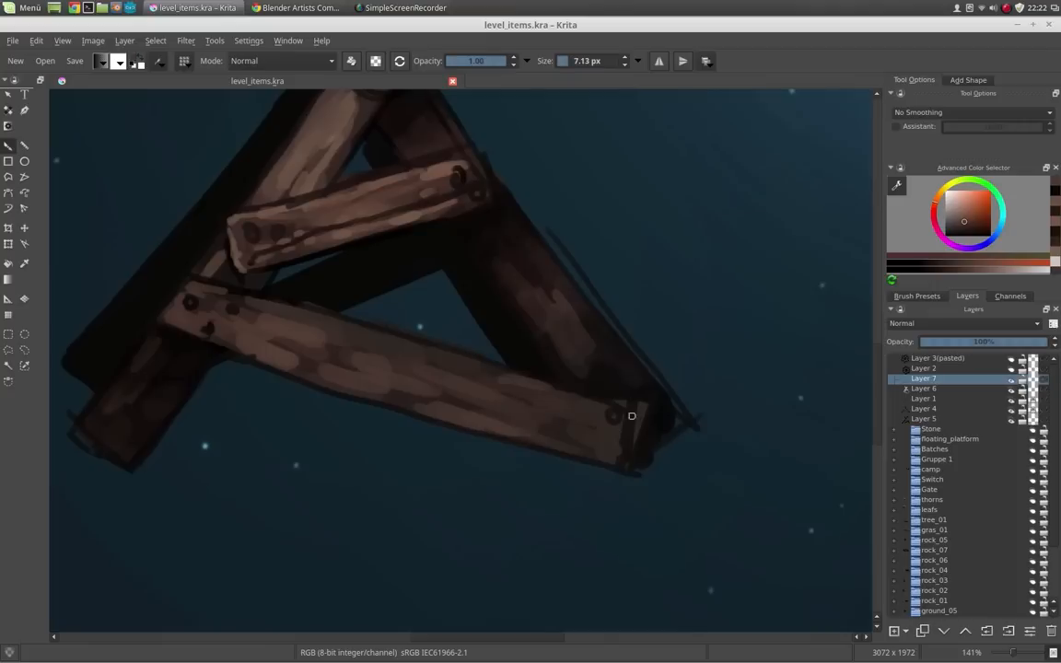
- Brush light brown wood texture streaks along the bottom plank on Layer 7
{"action": "left_click_drag", "start_coordinate": [632, 416], "coordinate": [565, 398]}
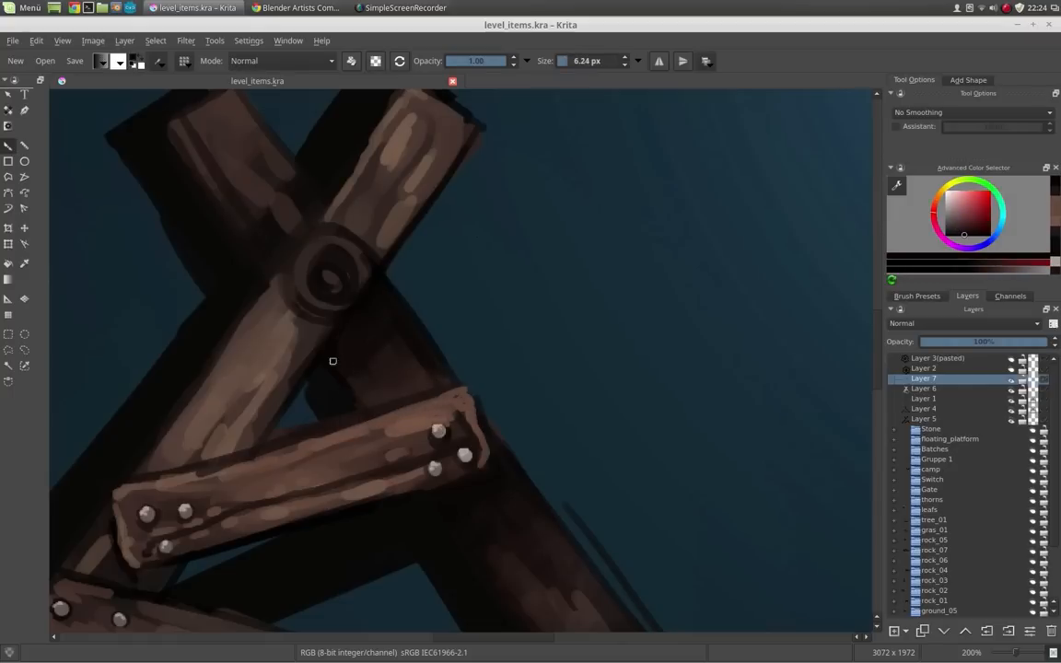
- Zoom the view while painting bolt heads on the crossbar and the top joint ring
{"action": "scroll", "scroll_direction": "down", "scroll_amount": 3}
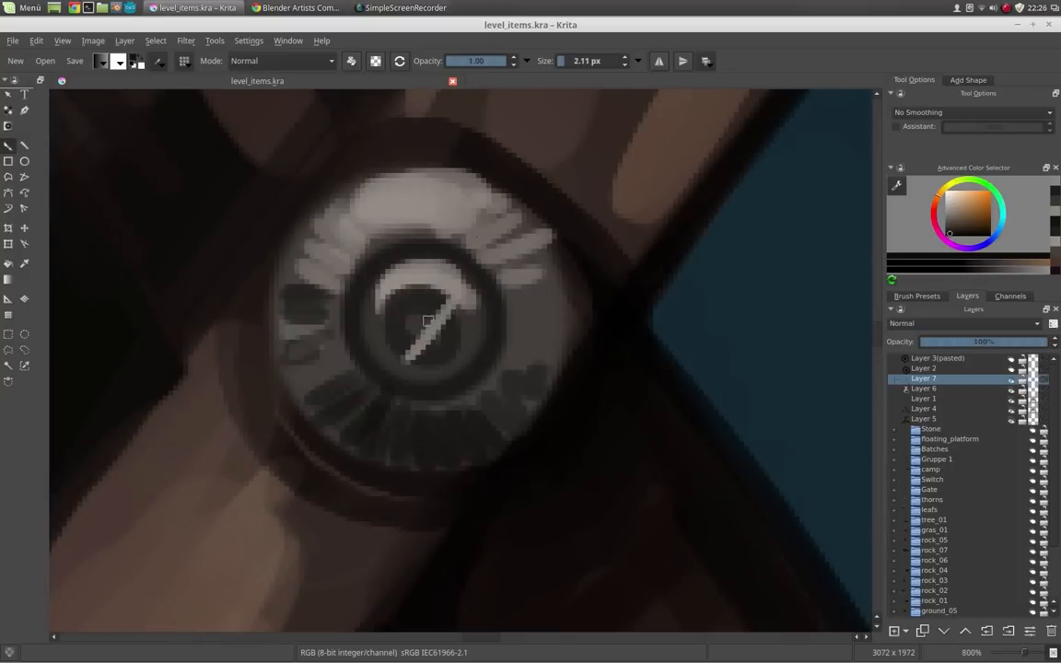
- Paint grey metallic highlights and a slotted screw head on the top joint bolt
{"action": "left_click_drag", "start_coordinate": [428, 320], "coordinate": [475, 376]}
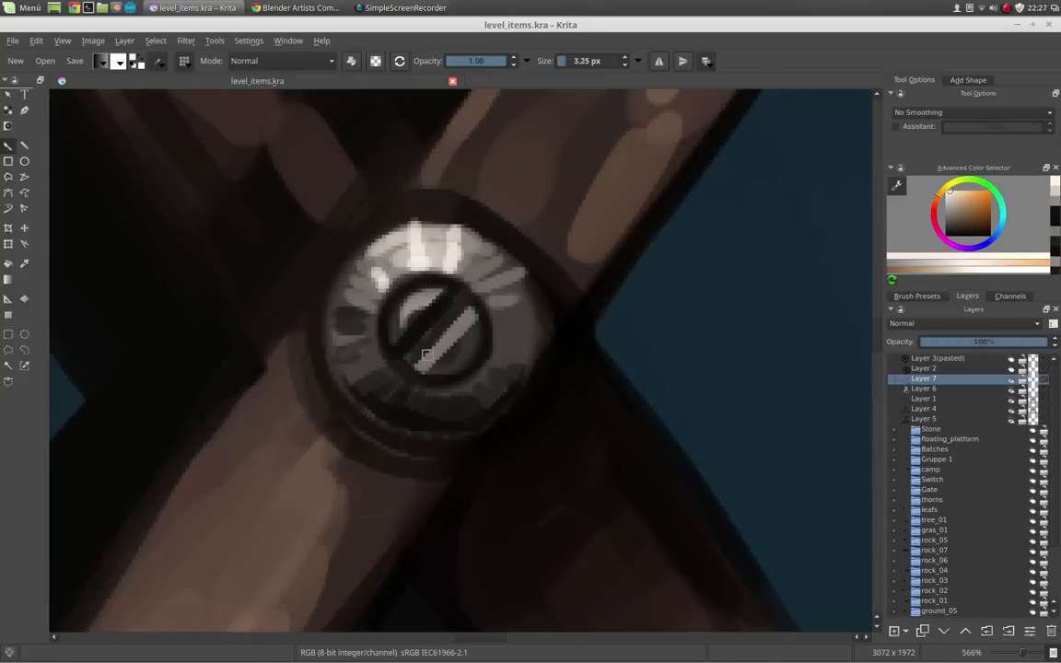
{"action": "left_click_drag", "start_coordinate": [424, 359], "coordinate": [479, 381]}
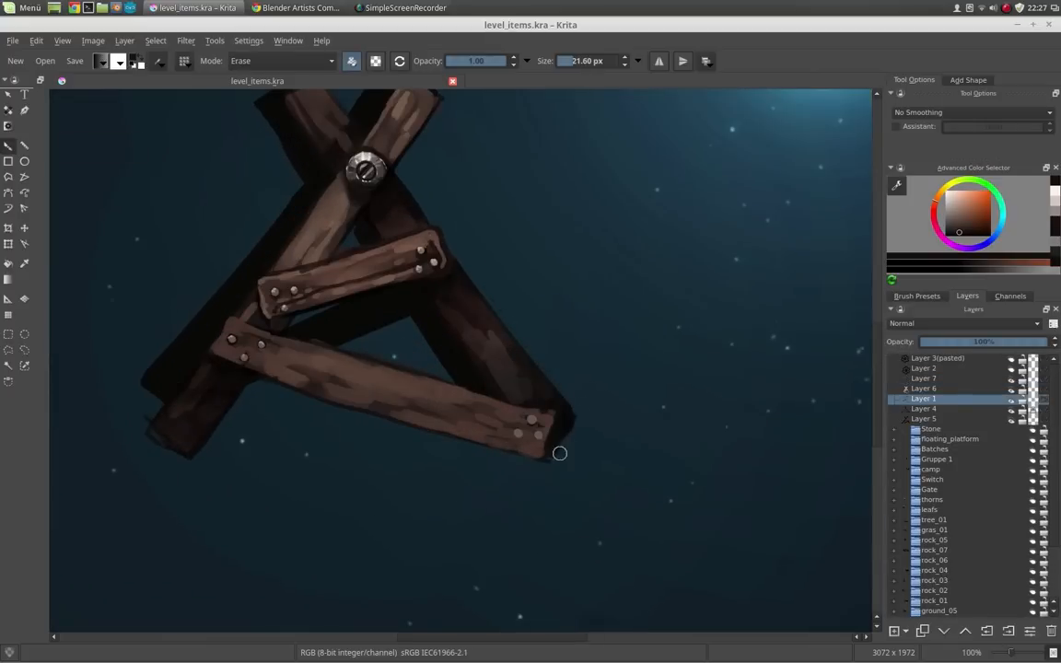
{"action": "mouse_move", "coordinate": [162, 449]}
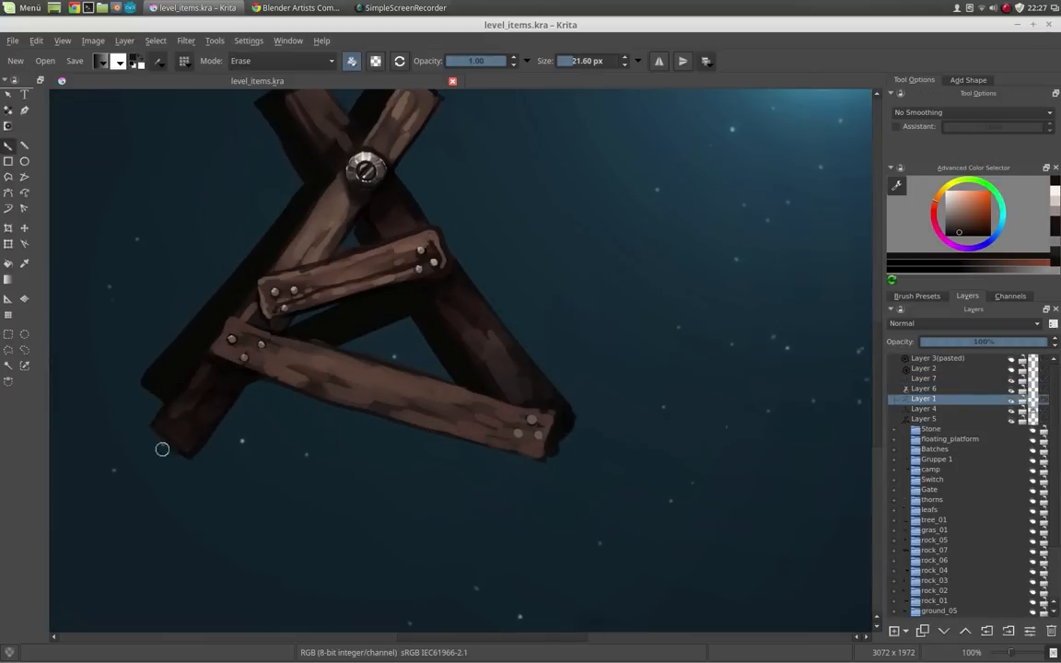
- Erase a stray paint mark near the plank end in Erase blend mode
{"action": "left_click", "coordinate": [925, 409]}
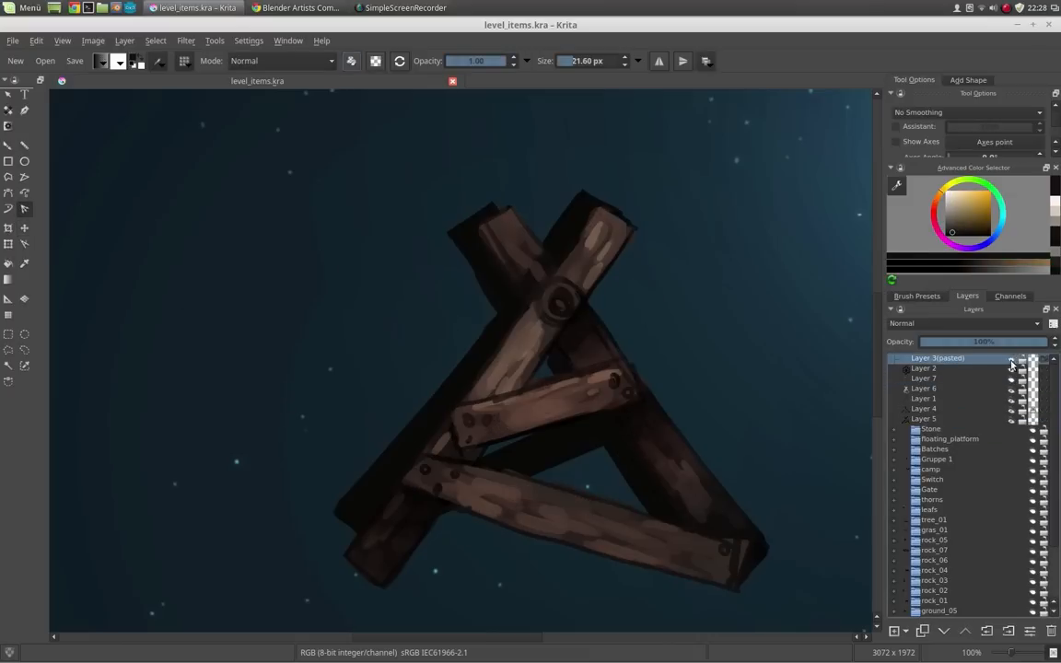
- Select the gear layer to paint the silver cogwheel behind the planks
{"action": "left_click", "coordinate": [1009, 357]}
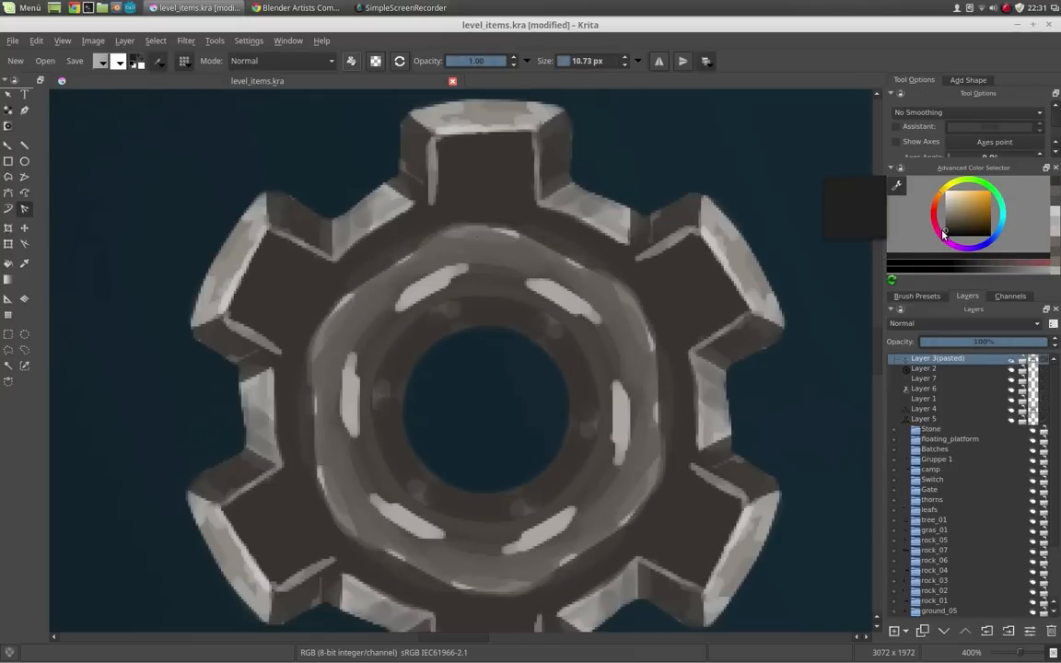
{"action": "mouse_move", "coordinate": [398, 375]}
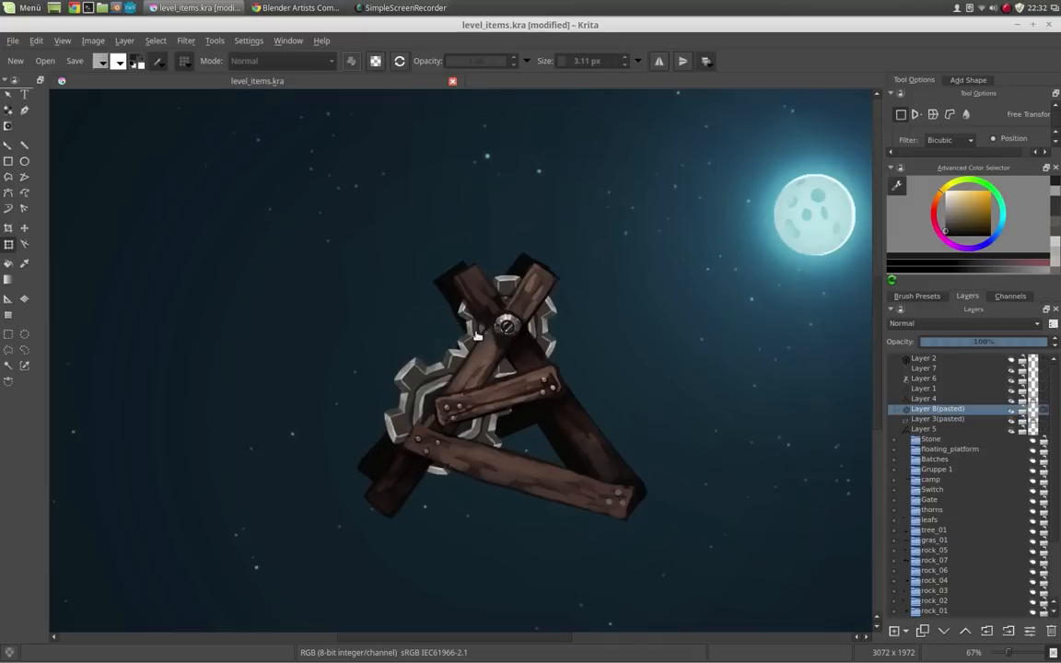
- Create a new layer under the gear and paint a horizontal dark brown plank across it
{"action": "scroll", "scroll_direction": "down", "scroll_amount": 3}
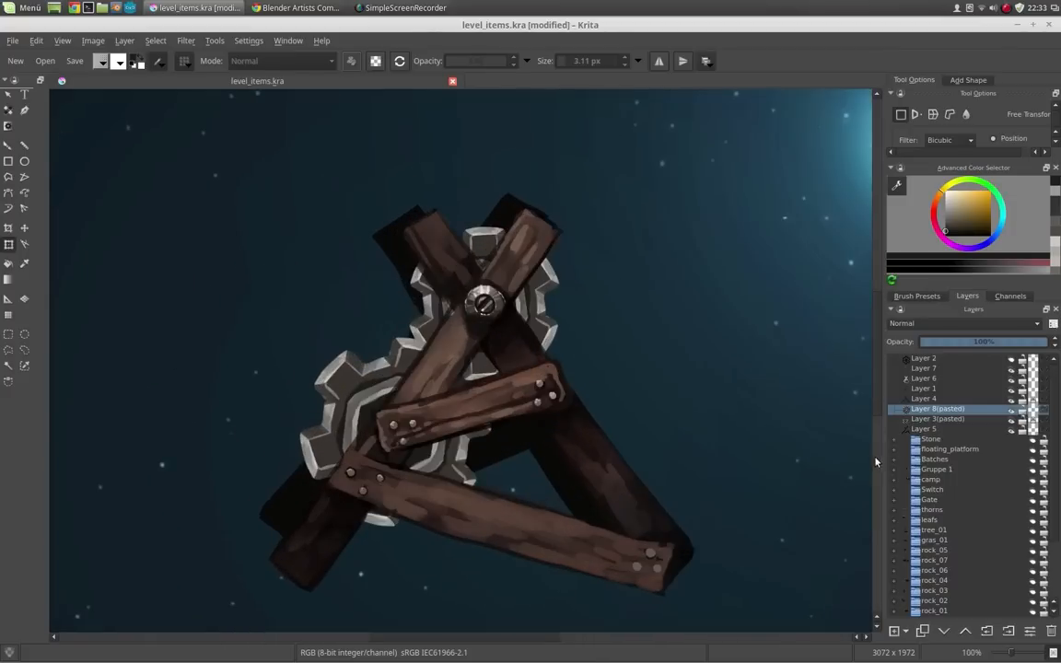
{"action": "left_click", "coordinate": [924, 427]}
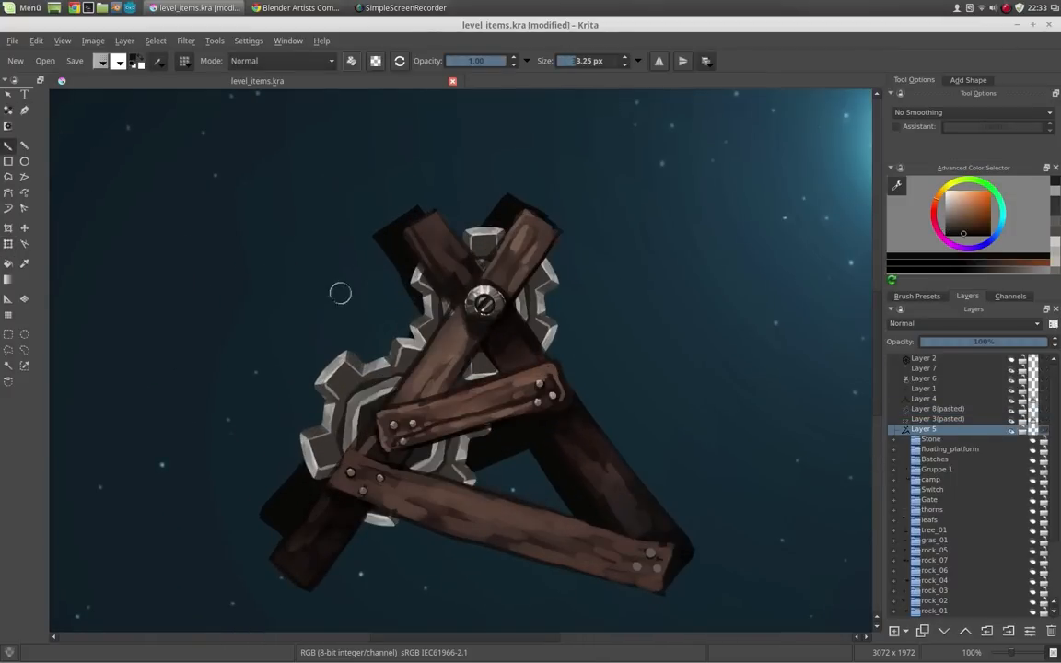
{"action": "left_click_drag", "start_coordinate": [341, 293], "coordinate": [703, 293]}
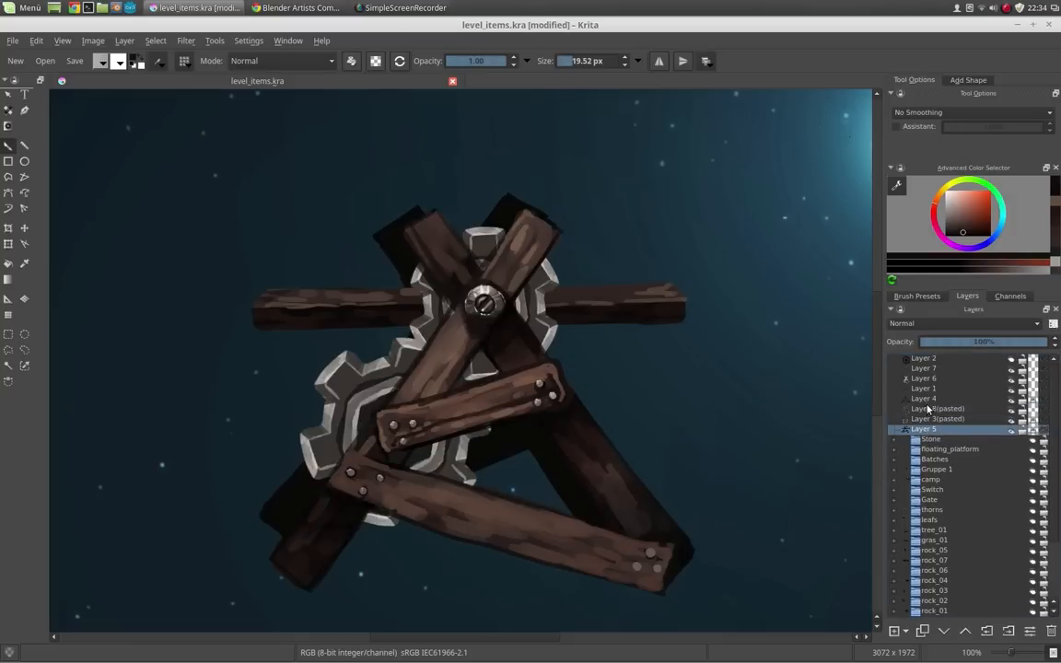
- Add an empty layer on top of the stack for the rim light
{"action": "left_click", "coordinate": [924, 368]}
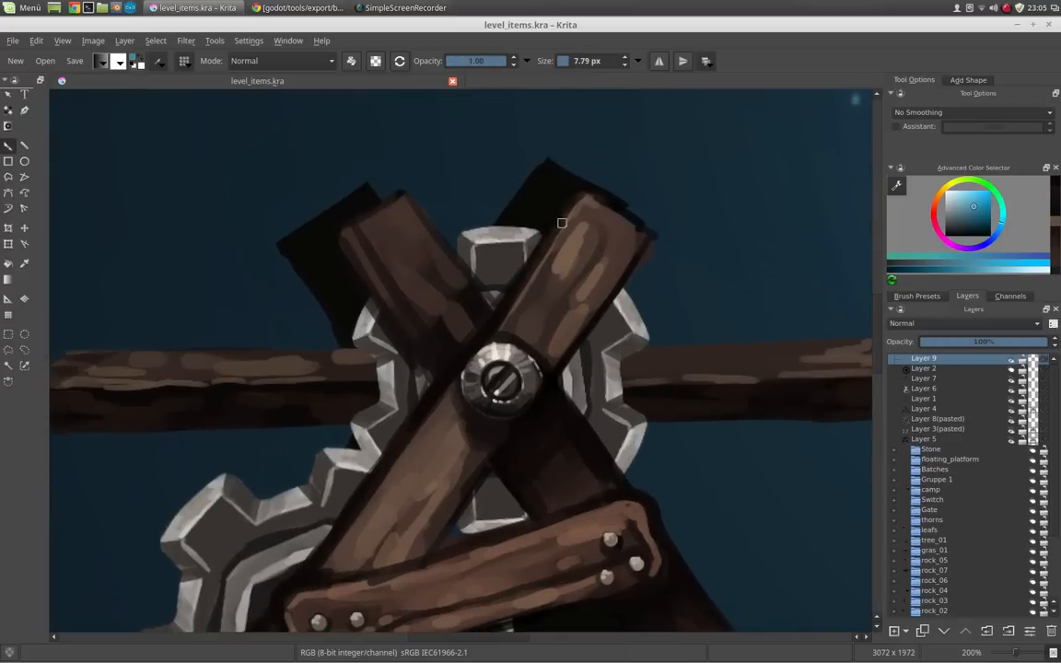
- Stroke light blue rim light along the top plank's edge and down the long diagonal plank
{"action": "left_click_drag", "start_coordinate": [562, 223], "coordinate": [641, 218]}
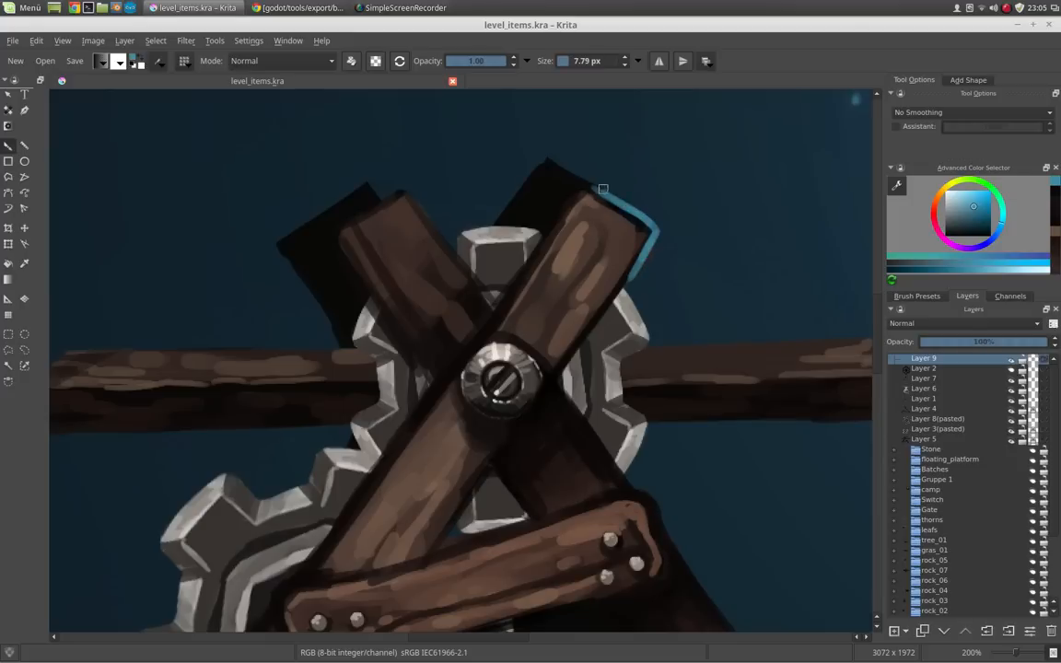
{"action": "left_click_drag", "start_coordinate": [604, 189], "coordinate": [611, 299]}
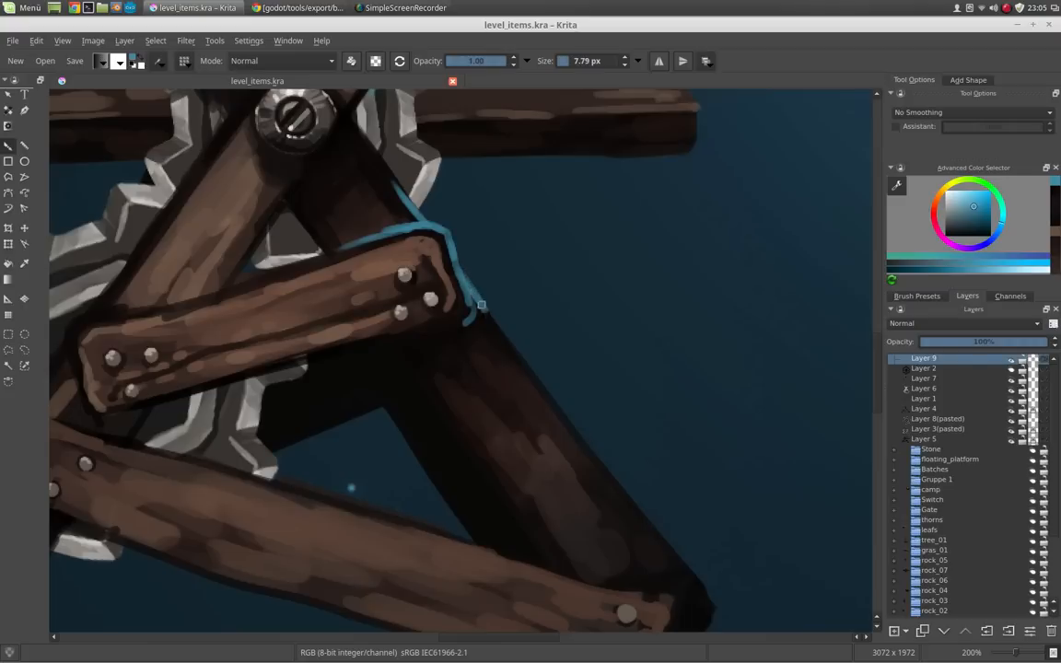
{"action": "left_click_drag", "start_coordinate": [481, 306], "coordinate": [568, 421]}
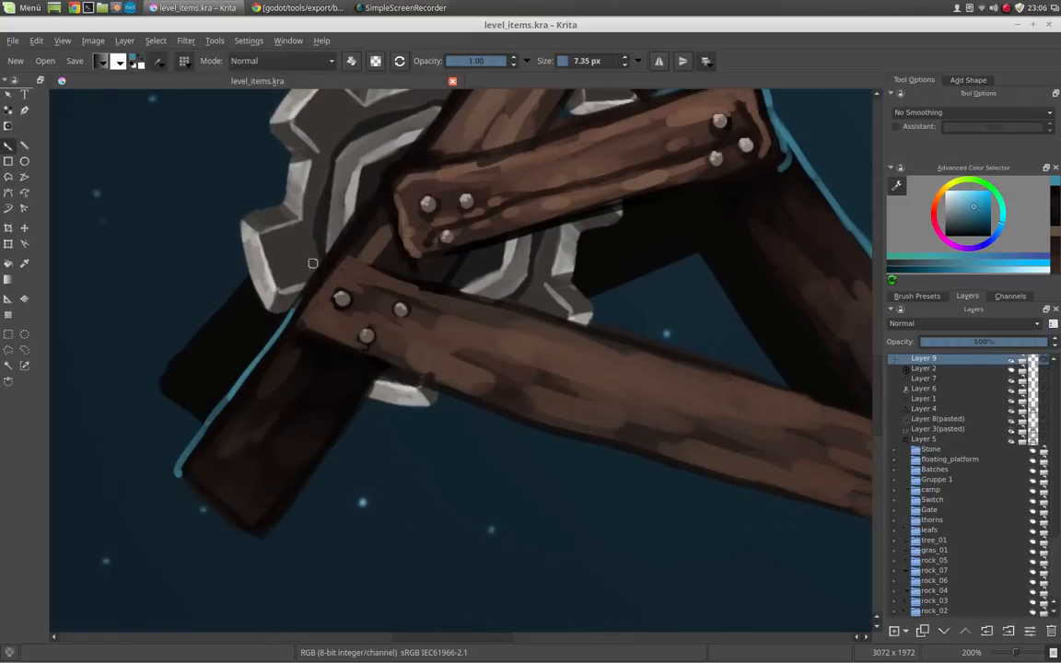
- Edge the bolted crossbar, upper planks near the gear and bottom plank's top edge in blue
{"action": "left_click_drag", "start_coordinate": [313, 265], "coordinate": [328, 258]}
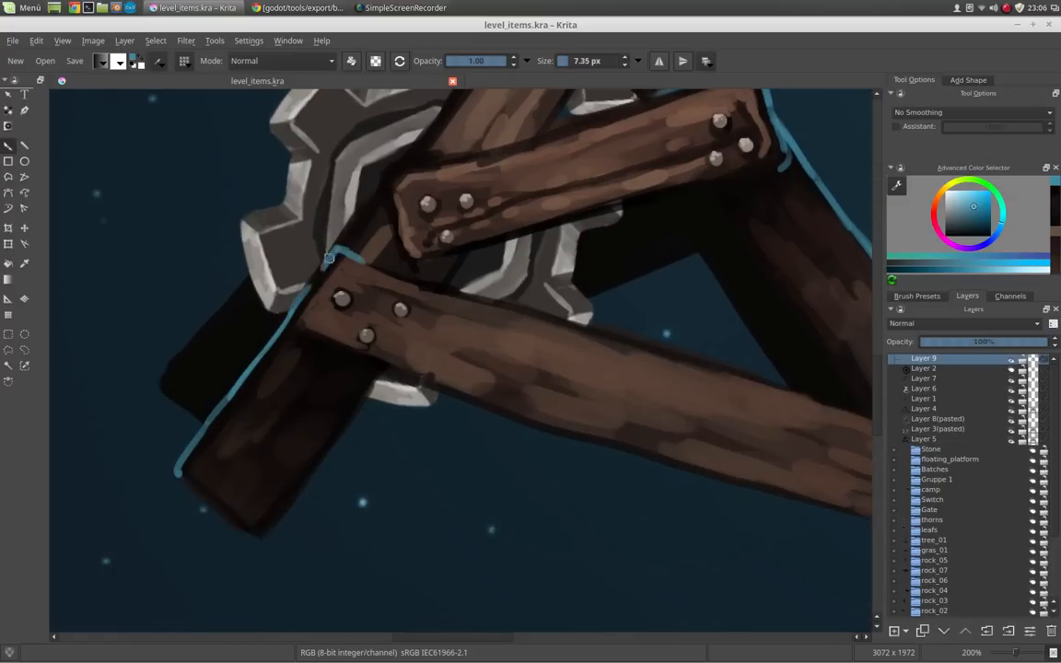
{"action": "left_click_drag", "start_coordinate": [331, 258], "coordinate": [391, 217]}
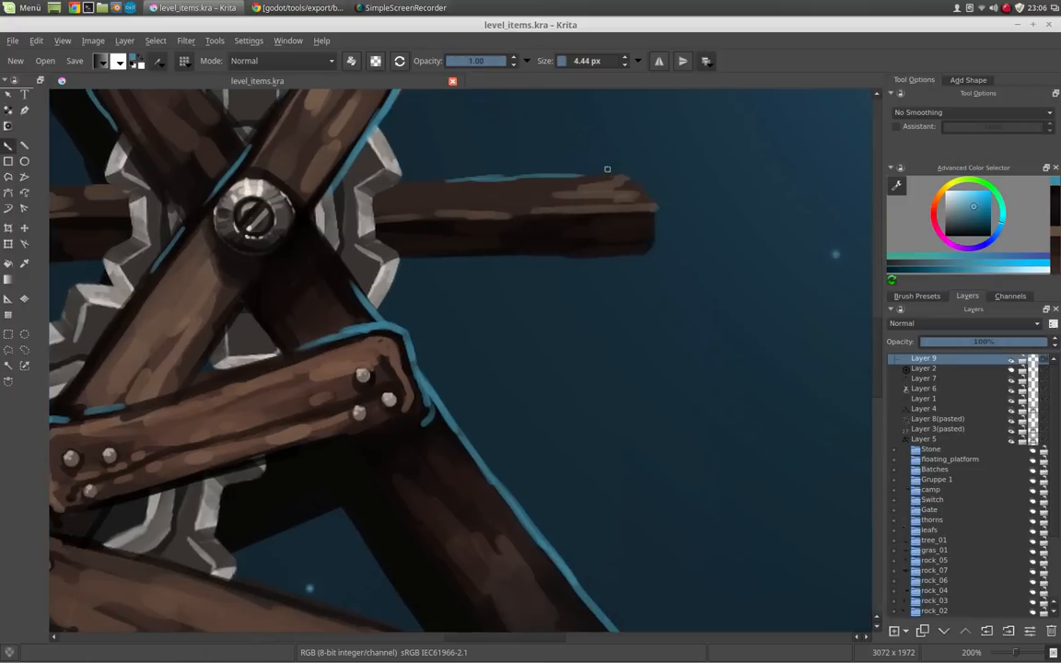
{"action": "left_click_drag", "start_coordinate": [608, 170], "coordinate": [655, 210]}
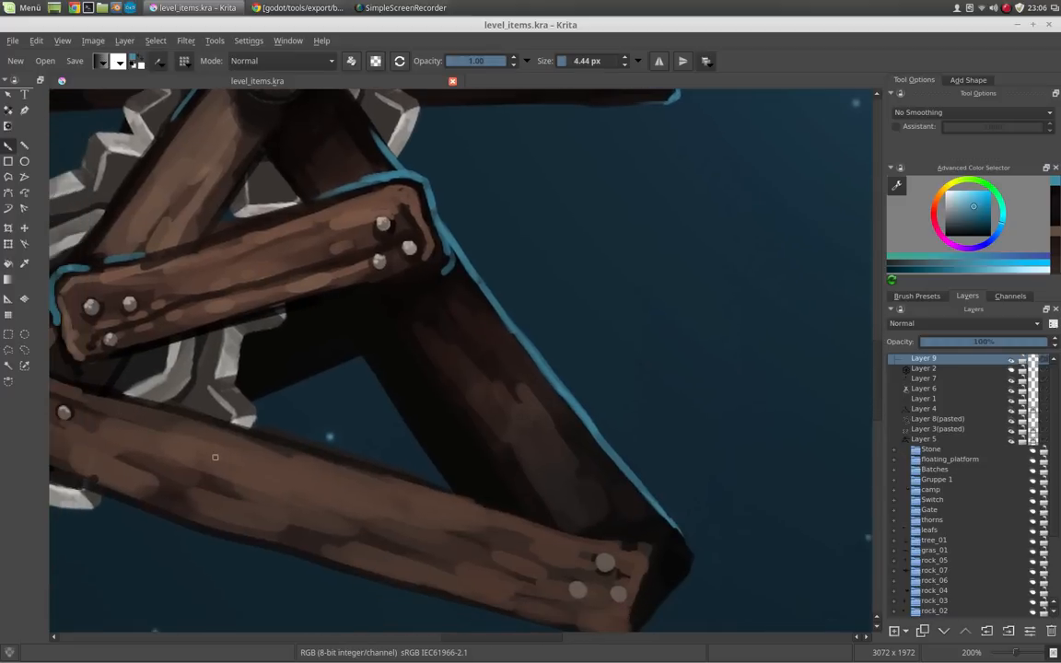
{"action": "left_click_drag", "start_coordinate": [423, 488], "coordinate": [556, 530]}
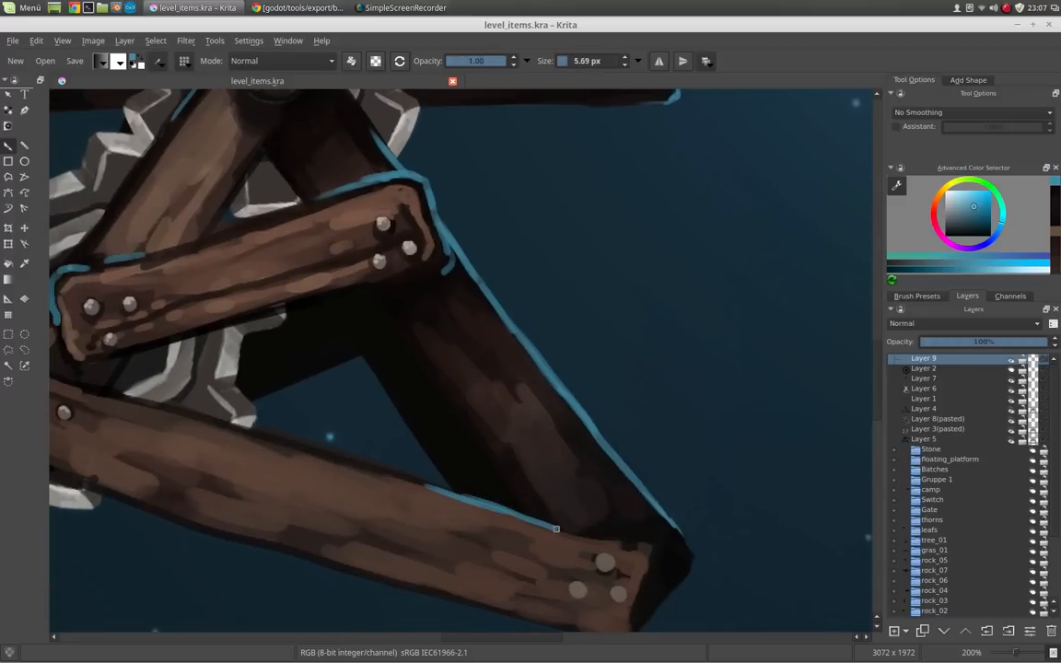